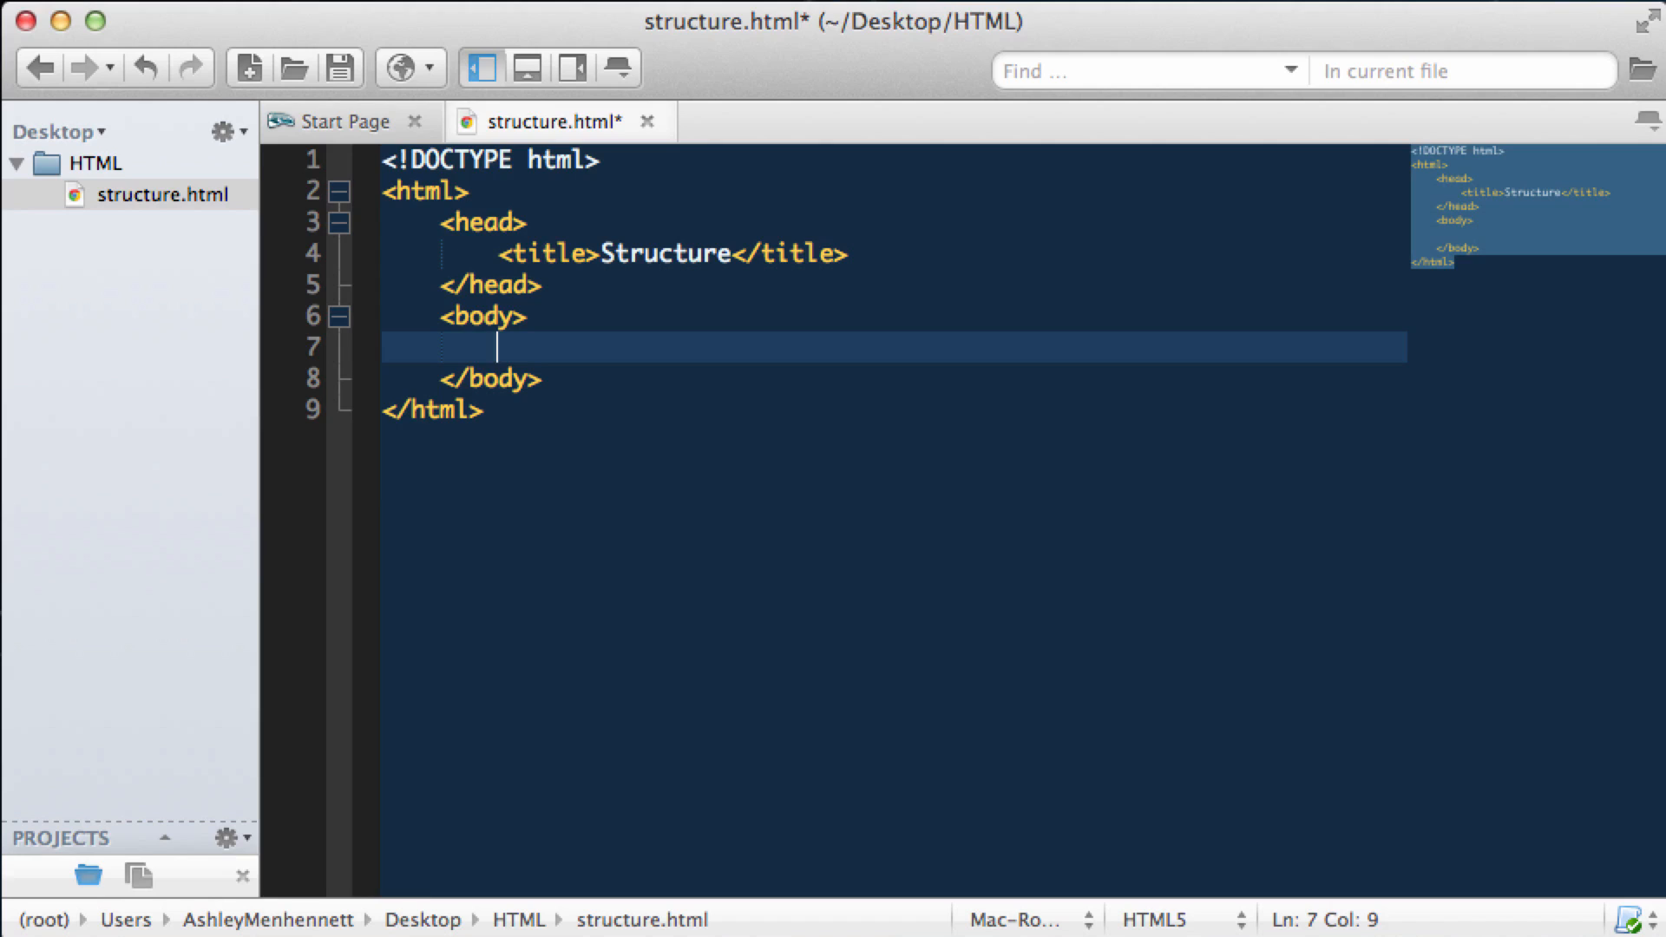
Type "Hello world" on the empty line inside the body element.
text(Hello world)
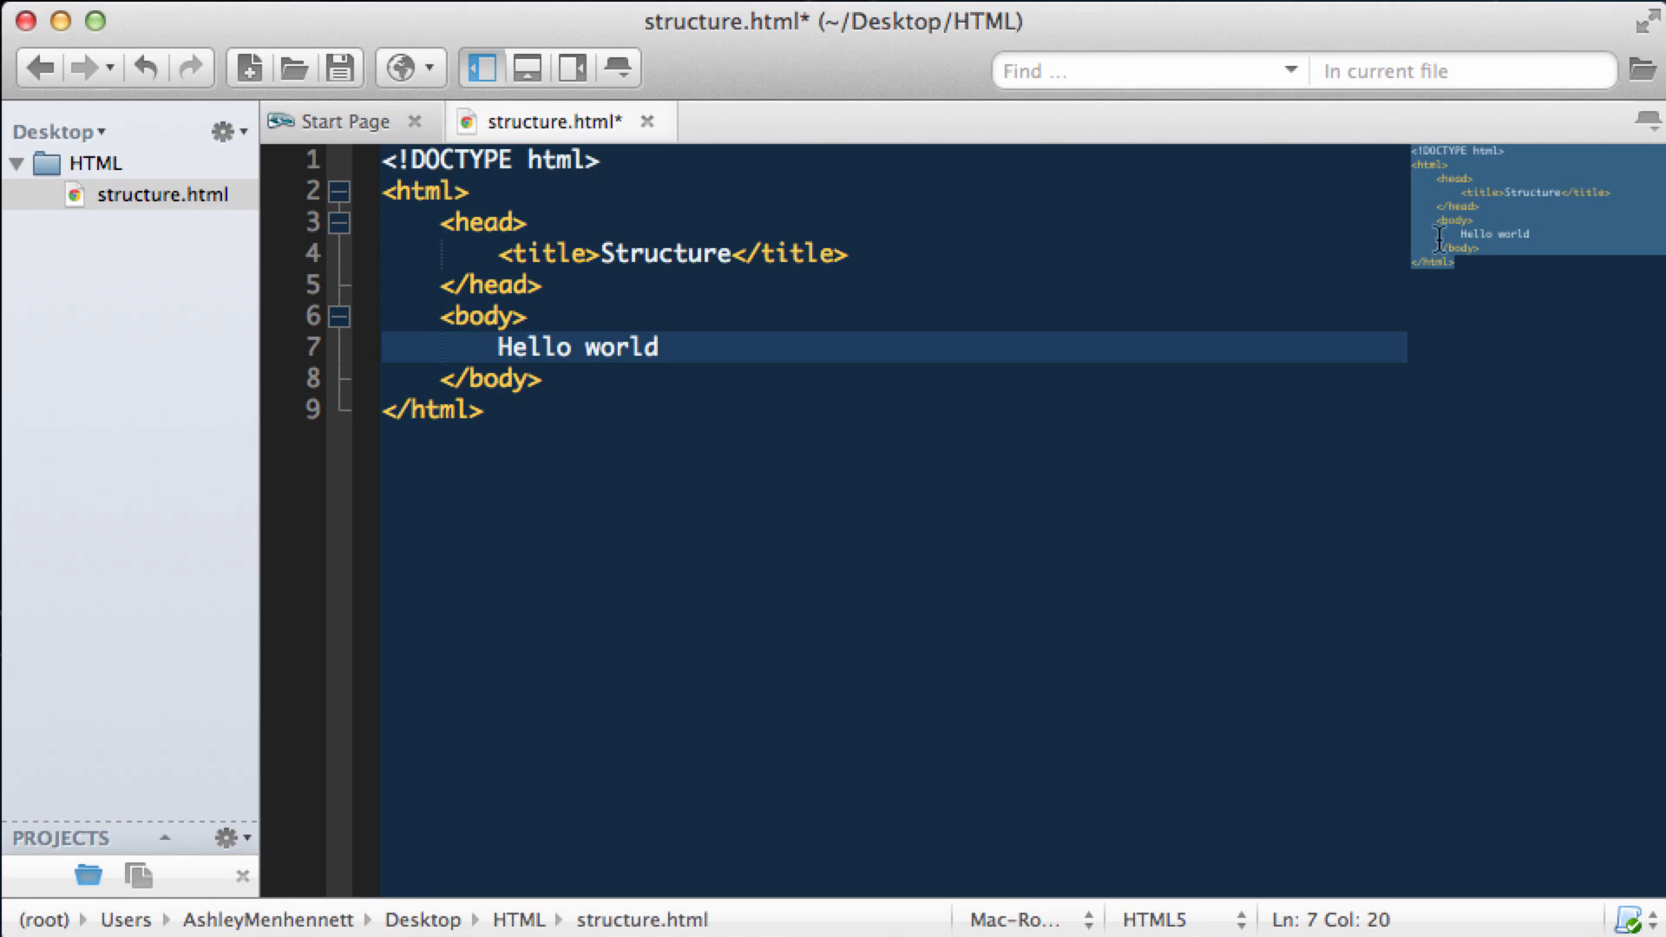
Save structure.html and preview it in Google Chrome.app via Preview in Browser.
click(340, 67)
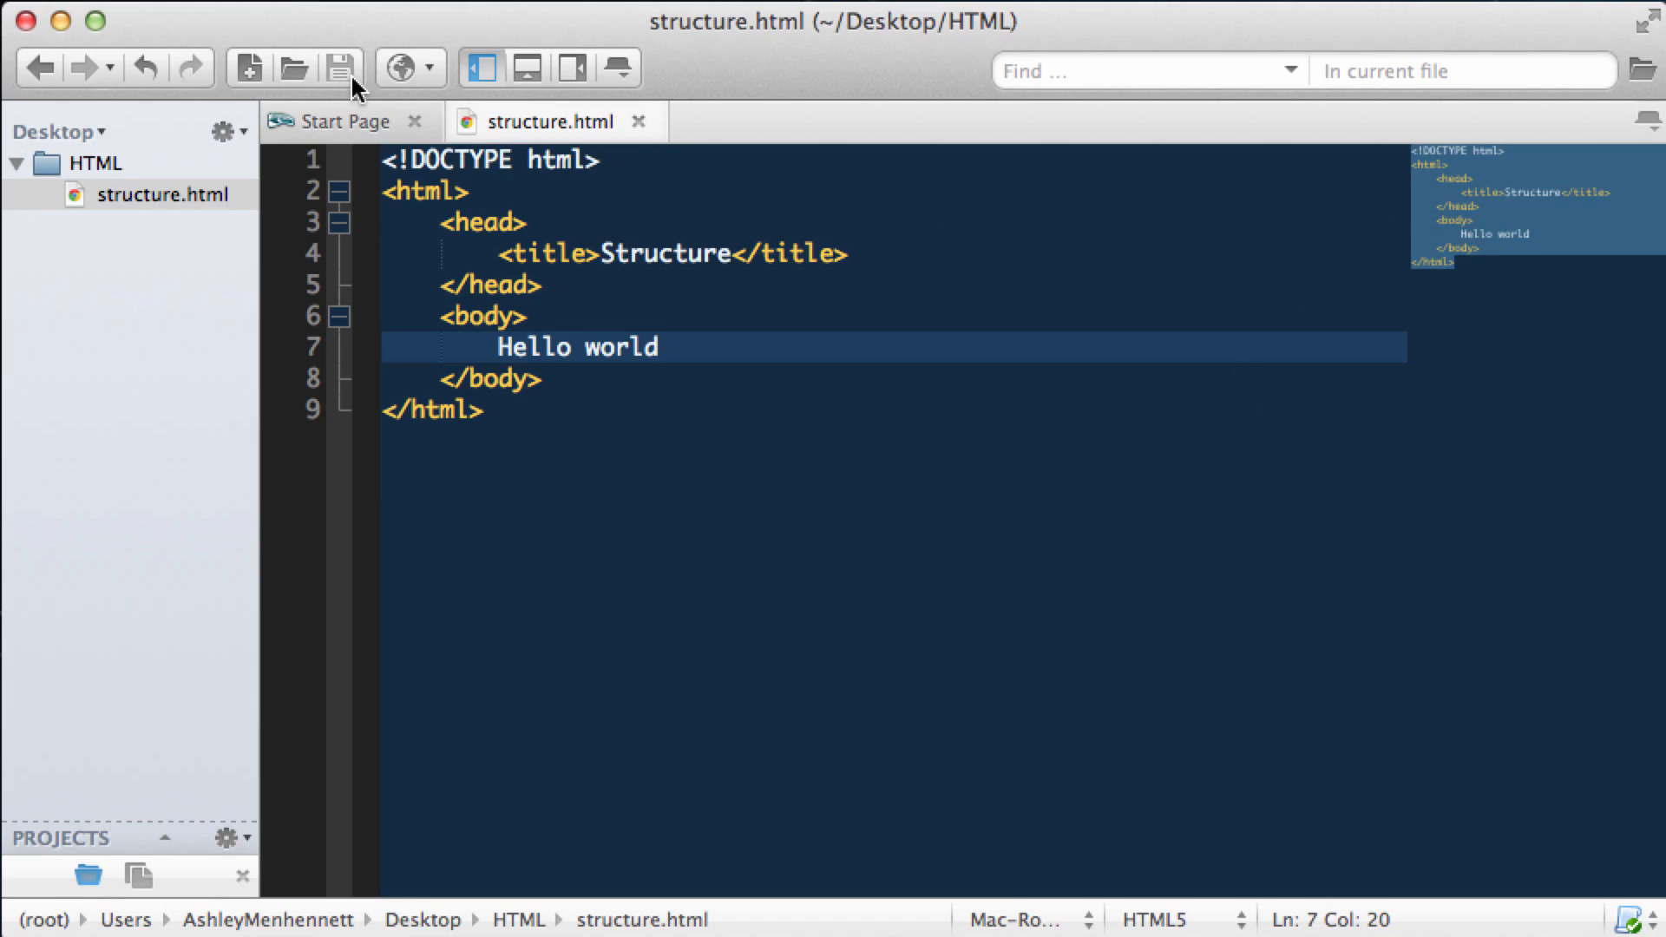
click(434, 67)
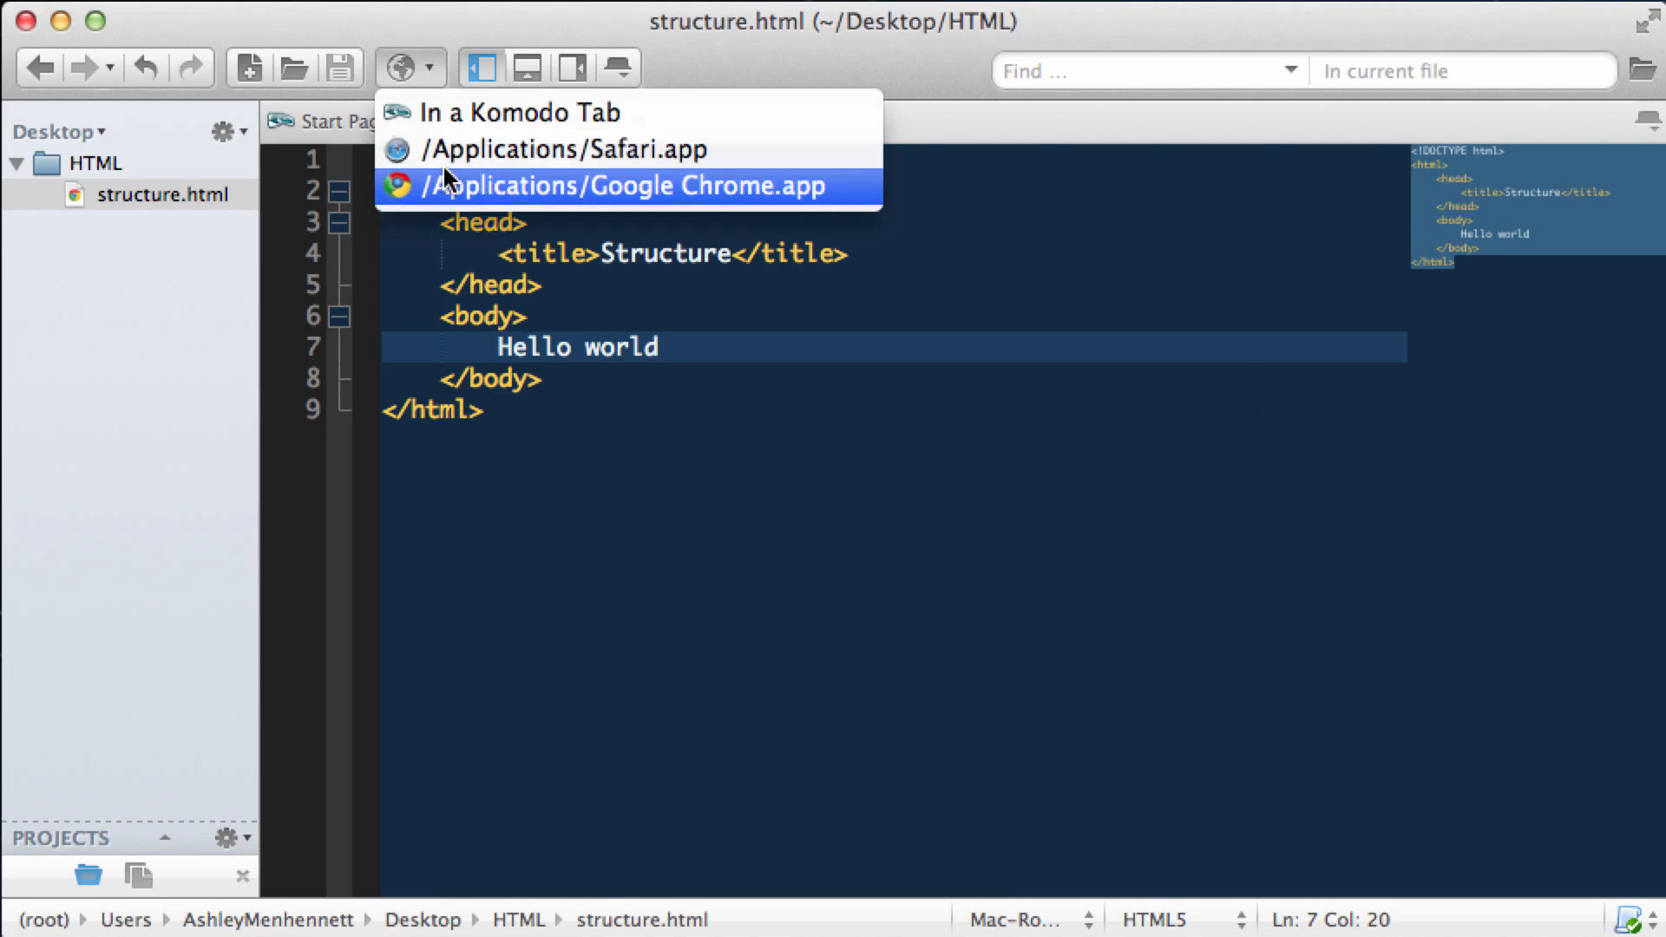
click(623, 185)
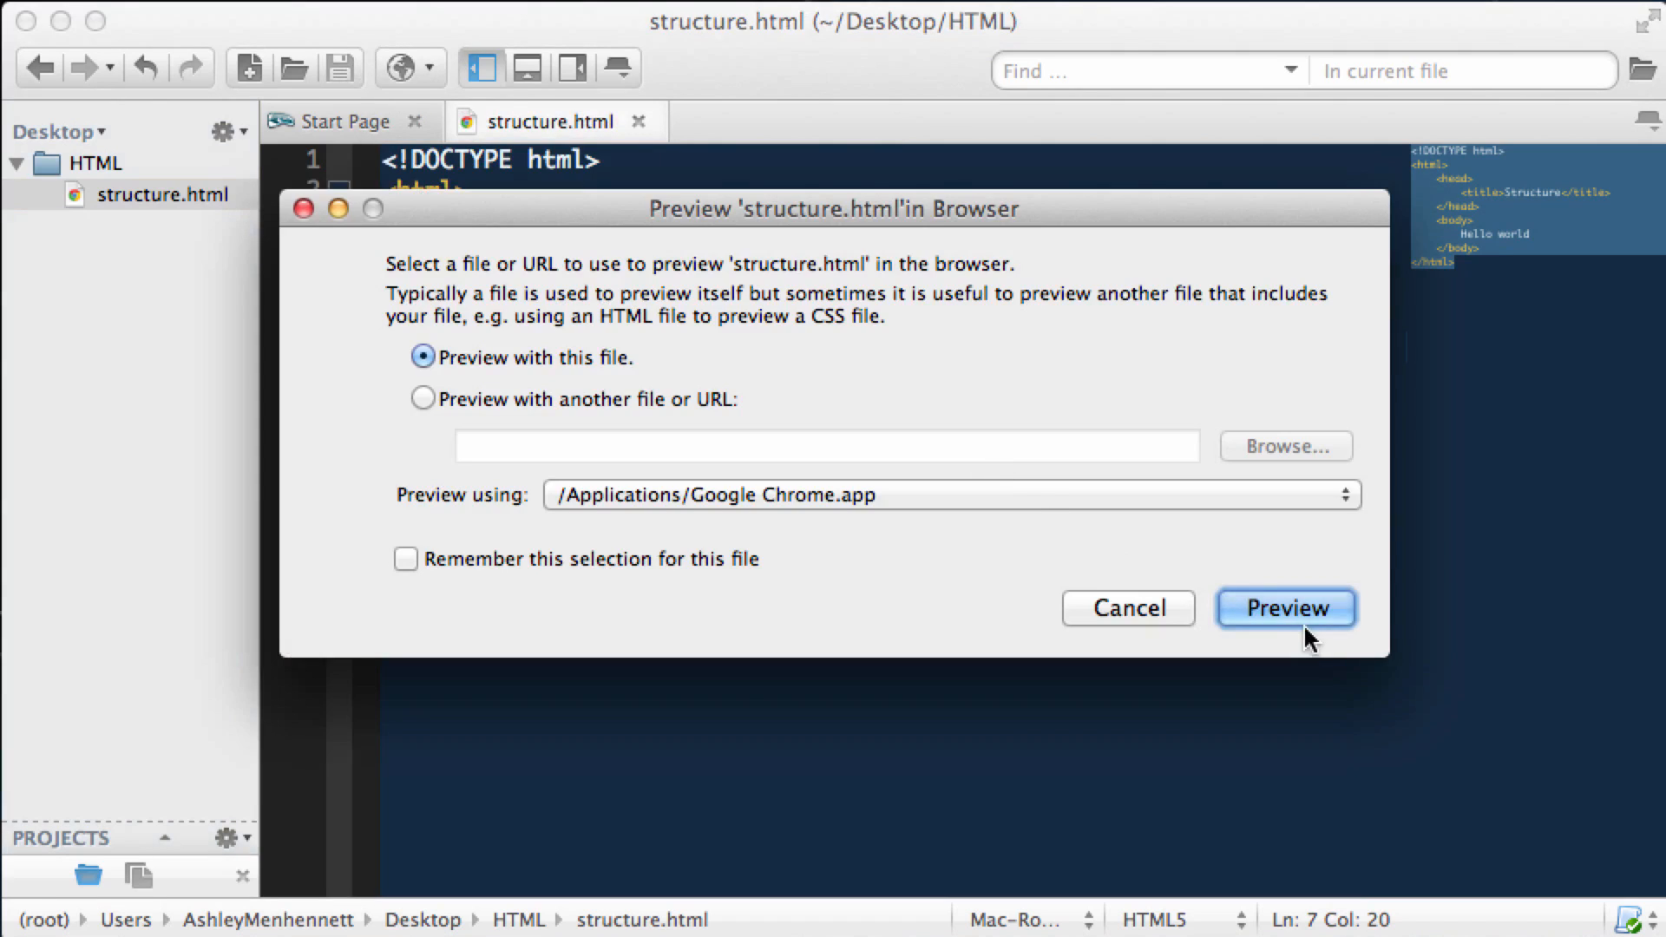
click(1282, 607)
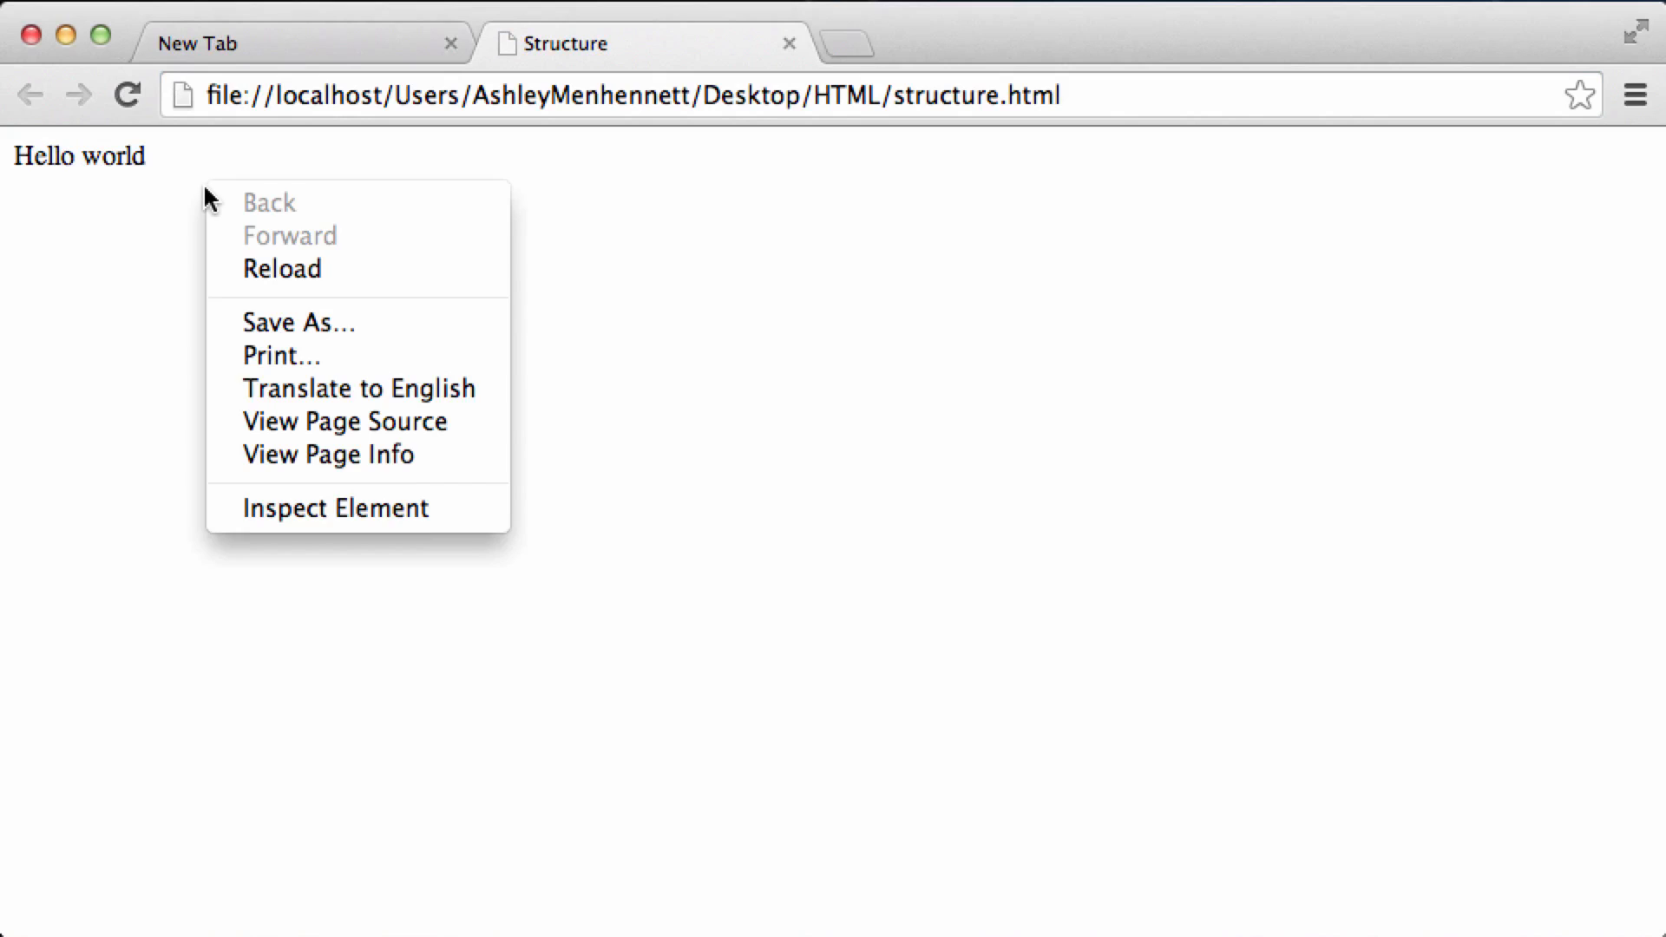
mouse_move(296, 492)
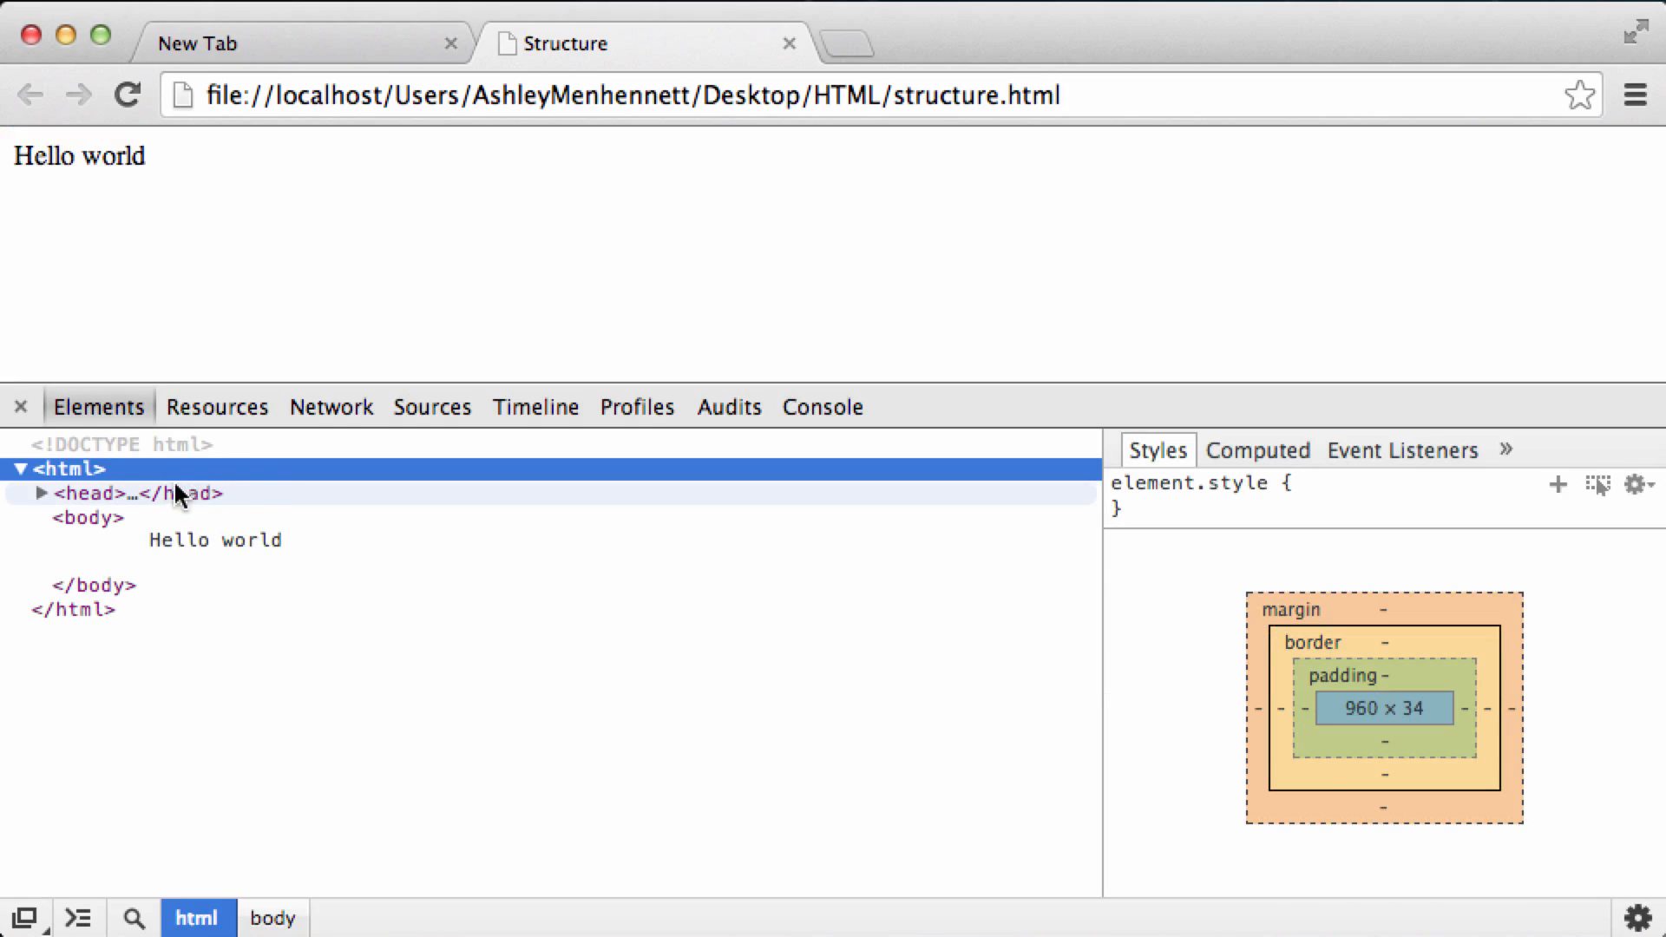
mouse_move(111, 415)
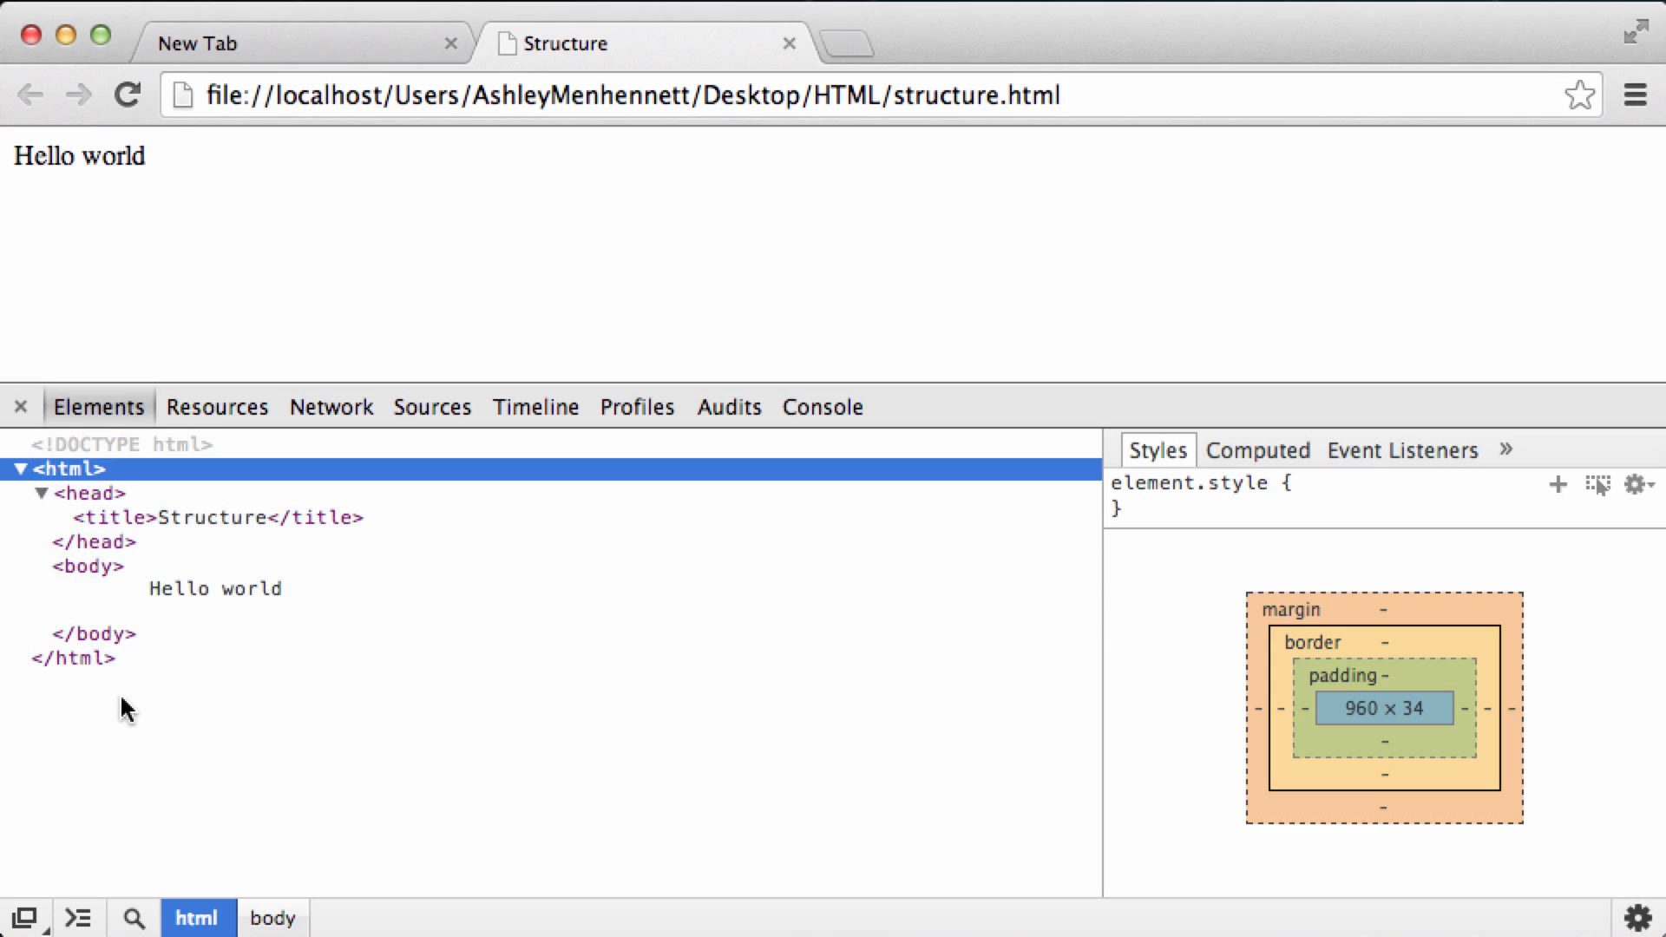
mouse_move(73, 468)
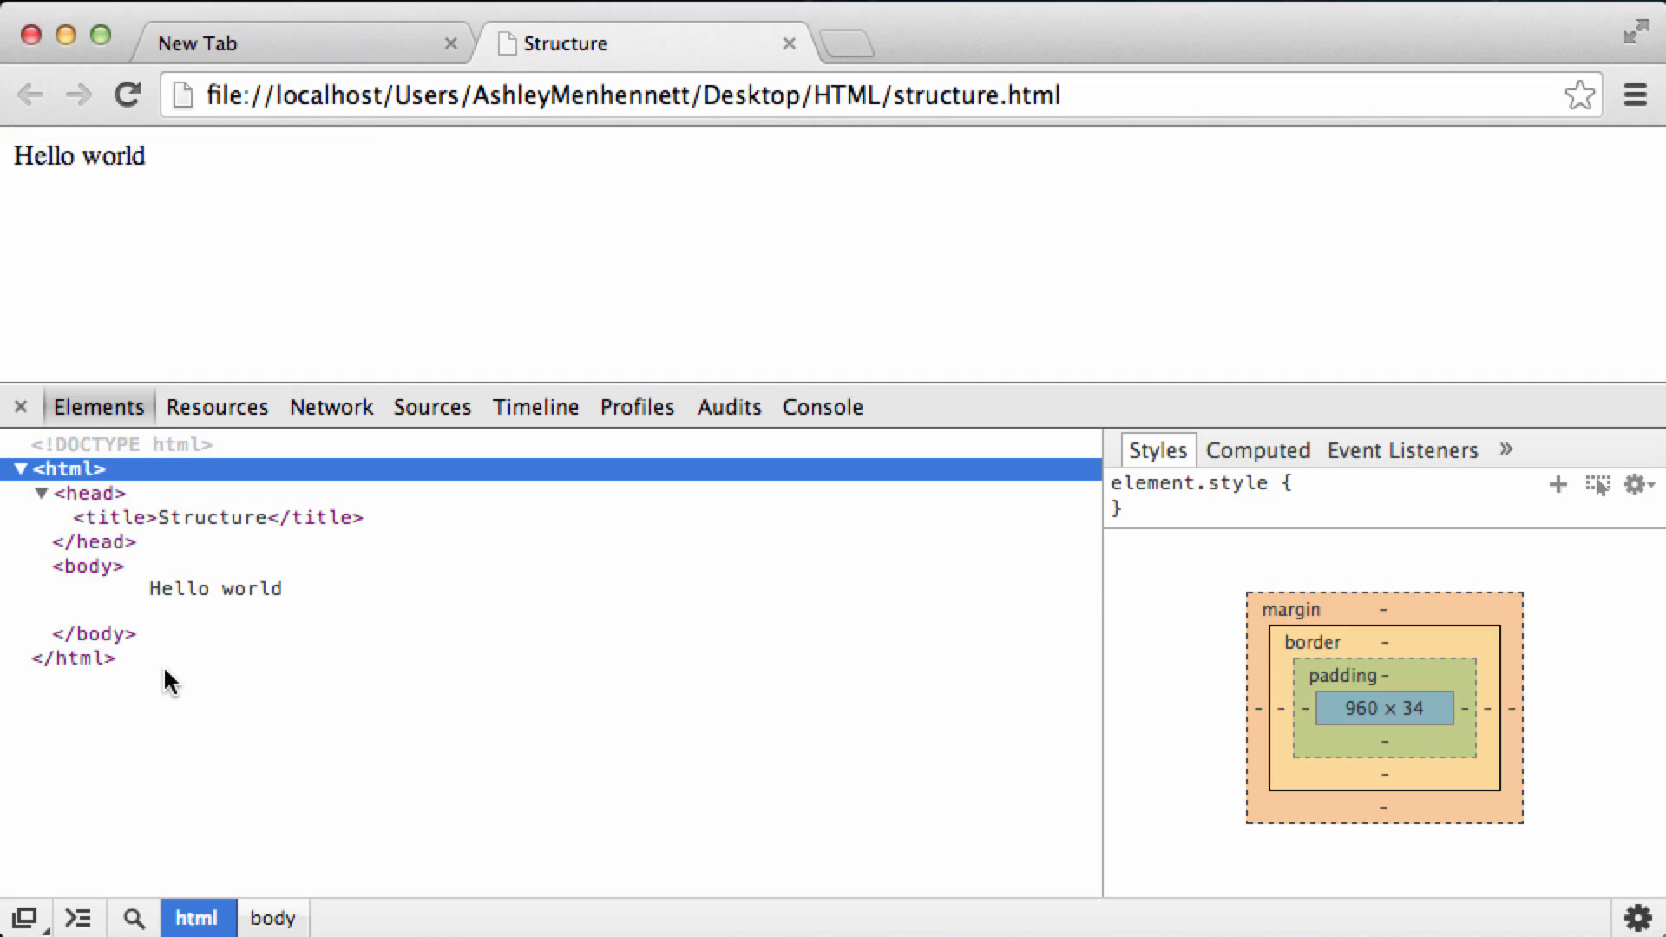
mouse_move(90, 566)
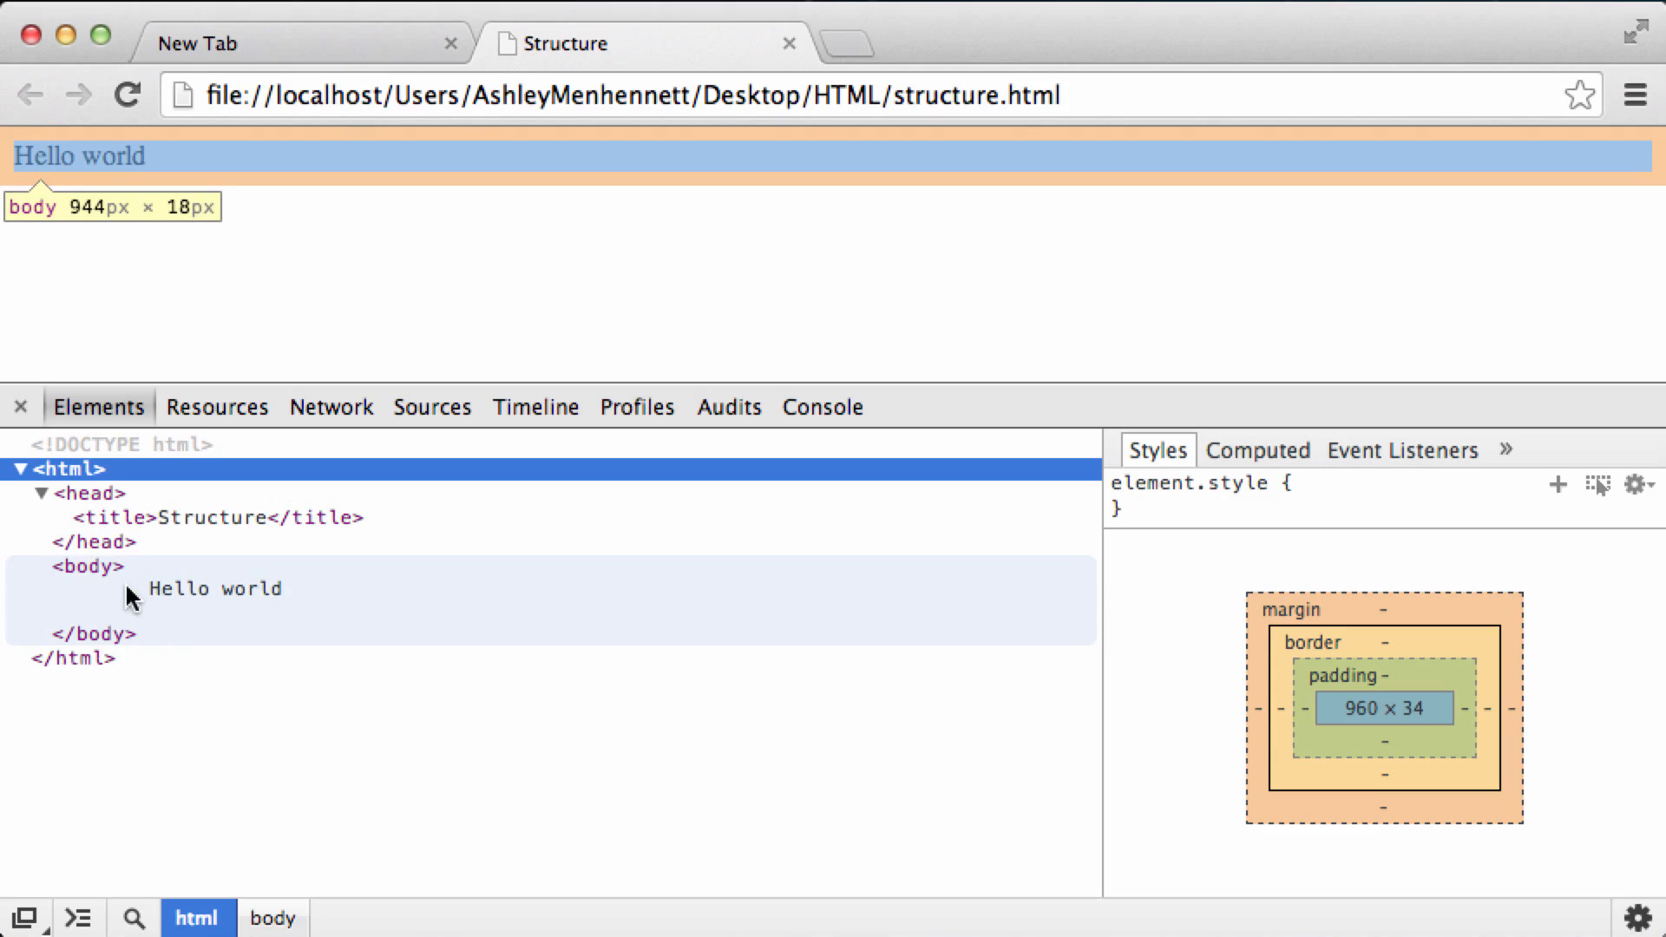
mouse_move(146, 626)
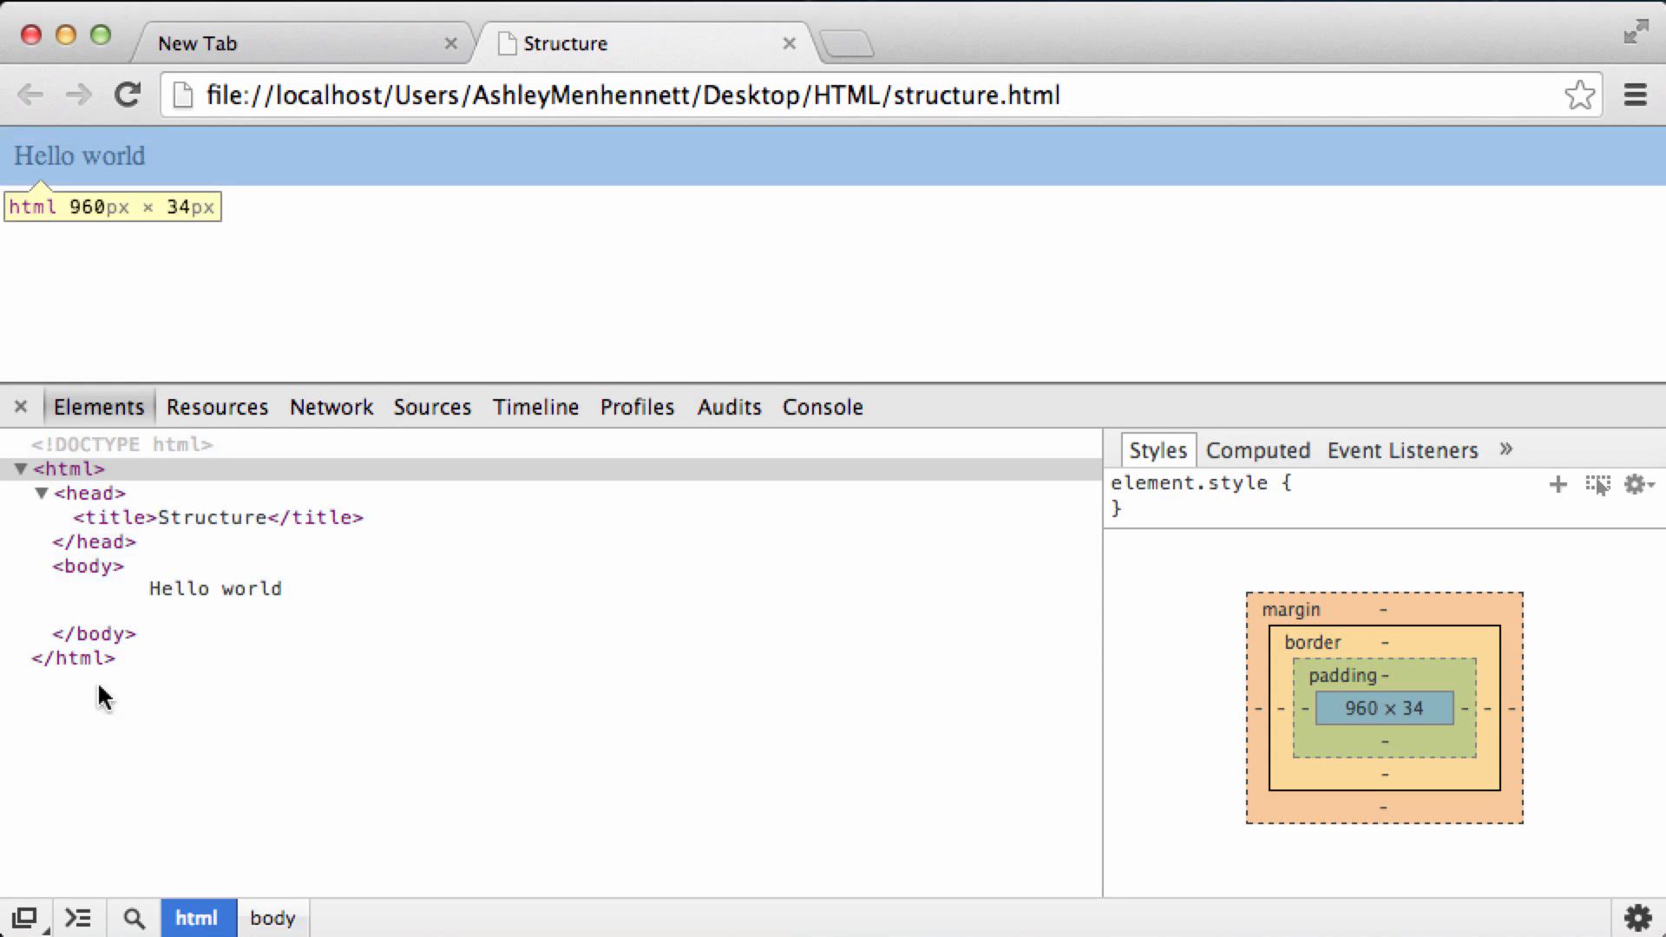
mouse_move(339, 355)
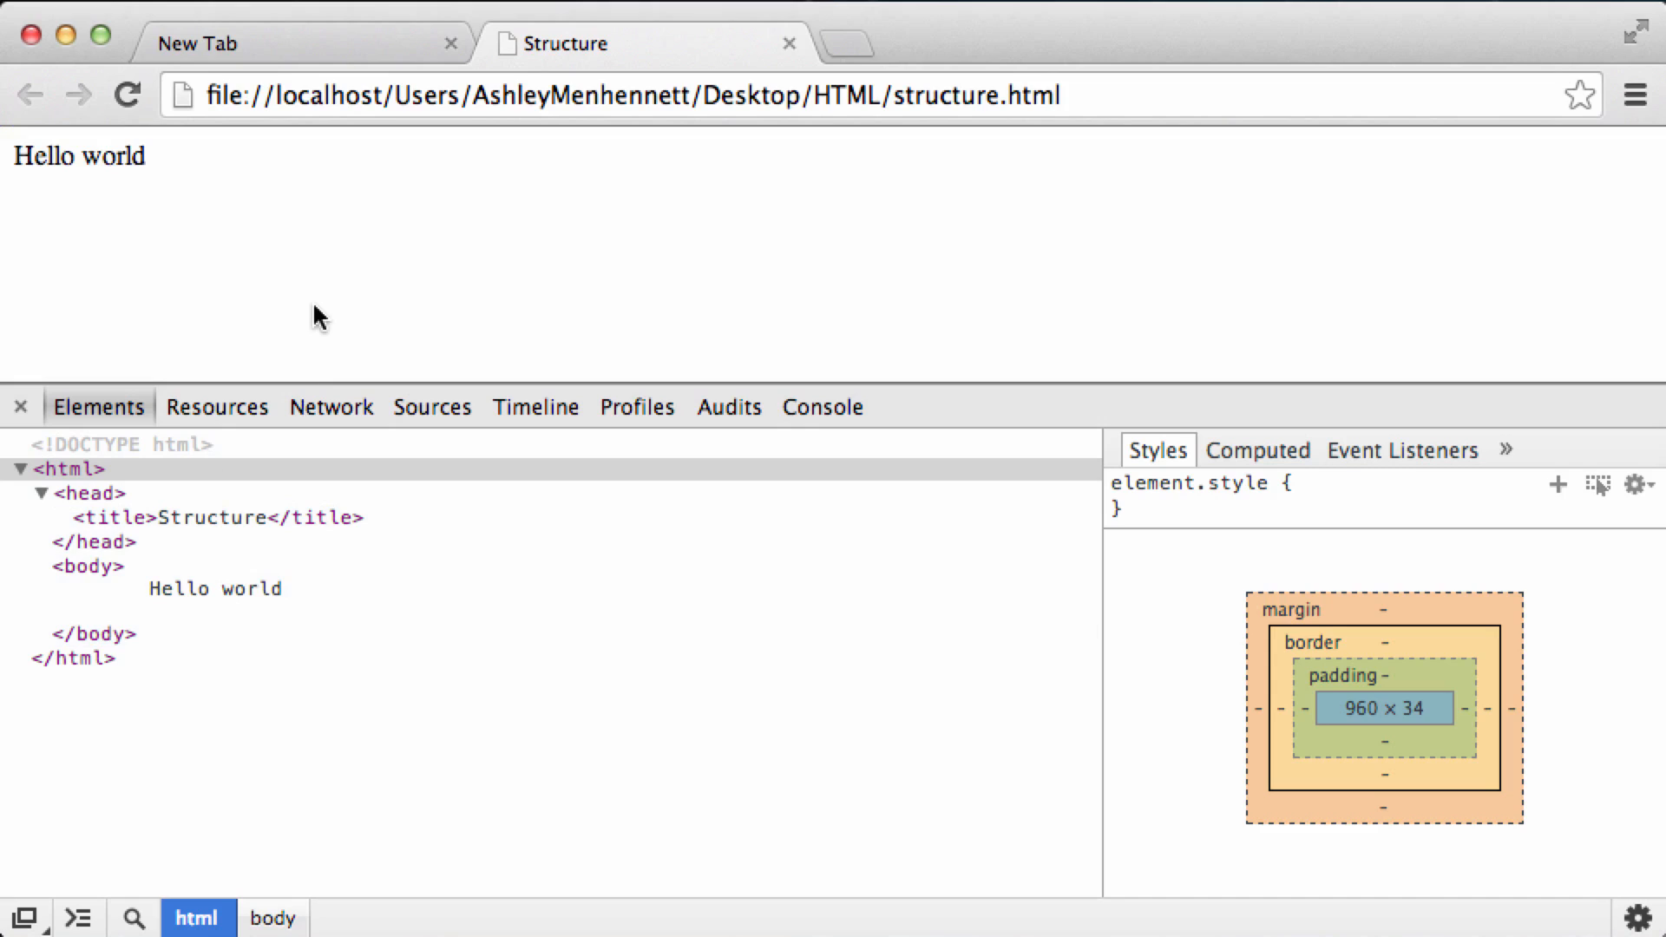
mouse_move(413, 351)
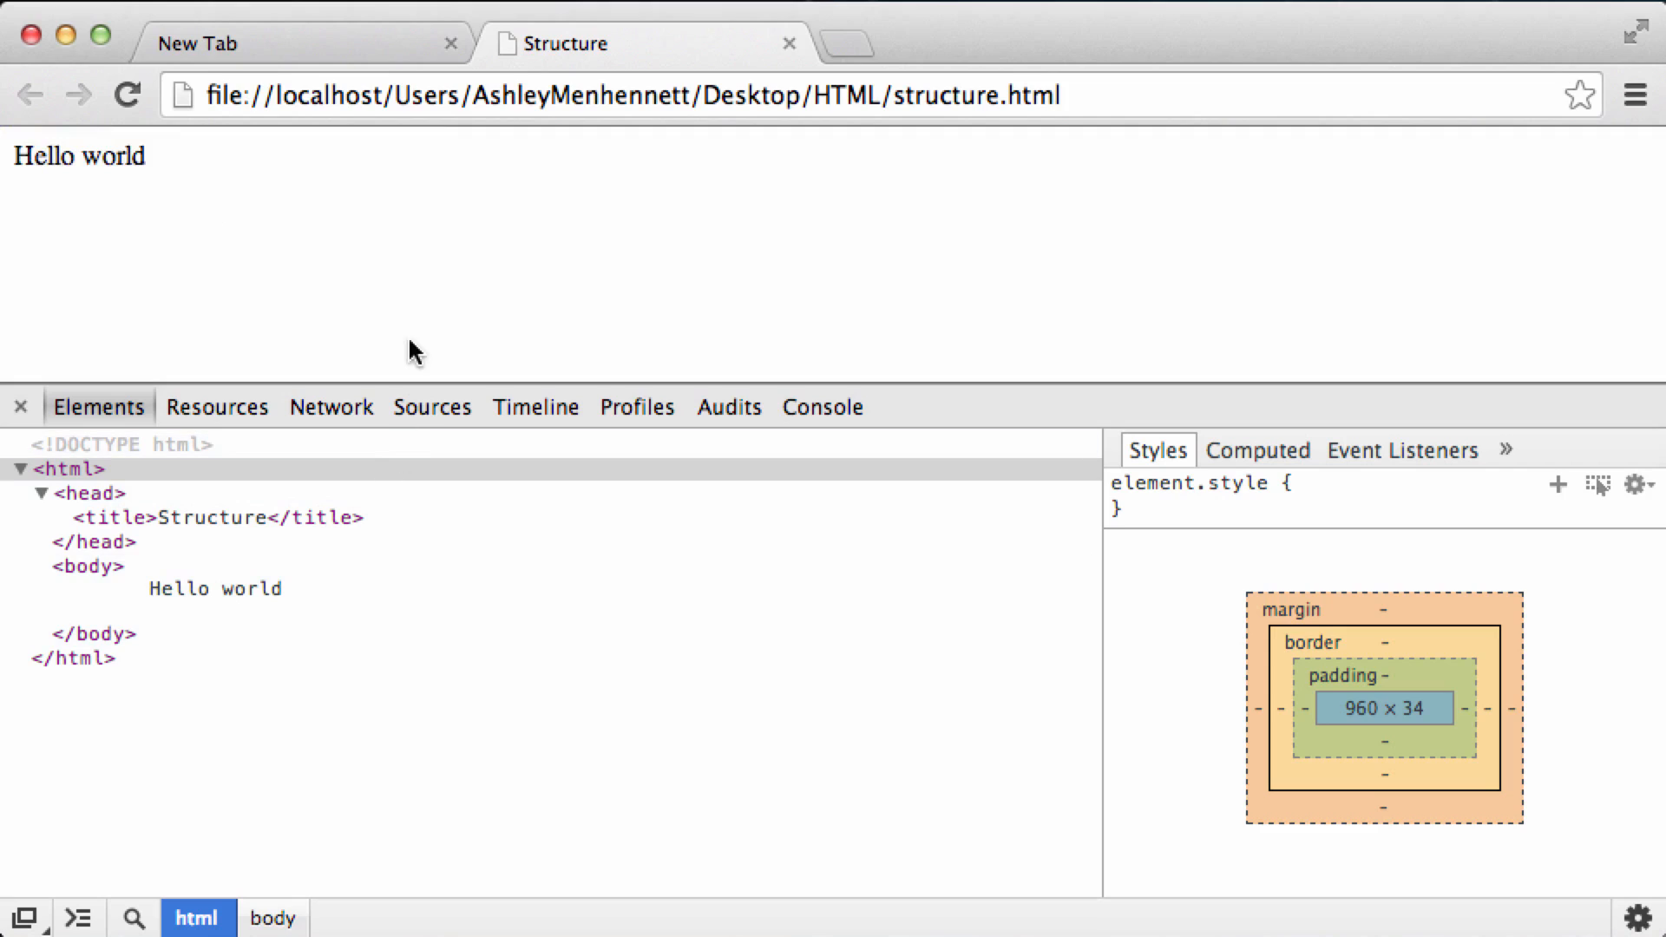
mouse_move(427, 295)
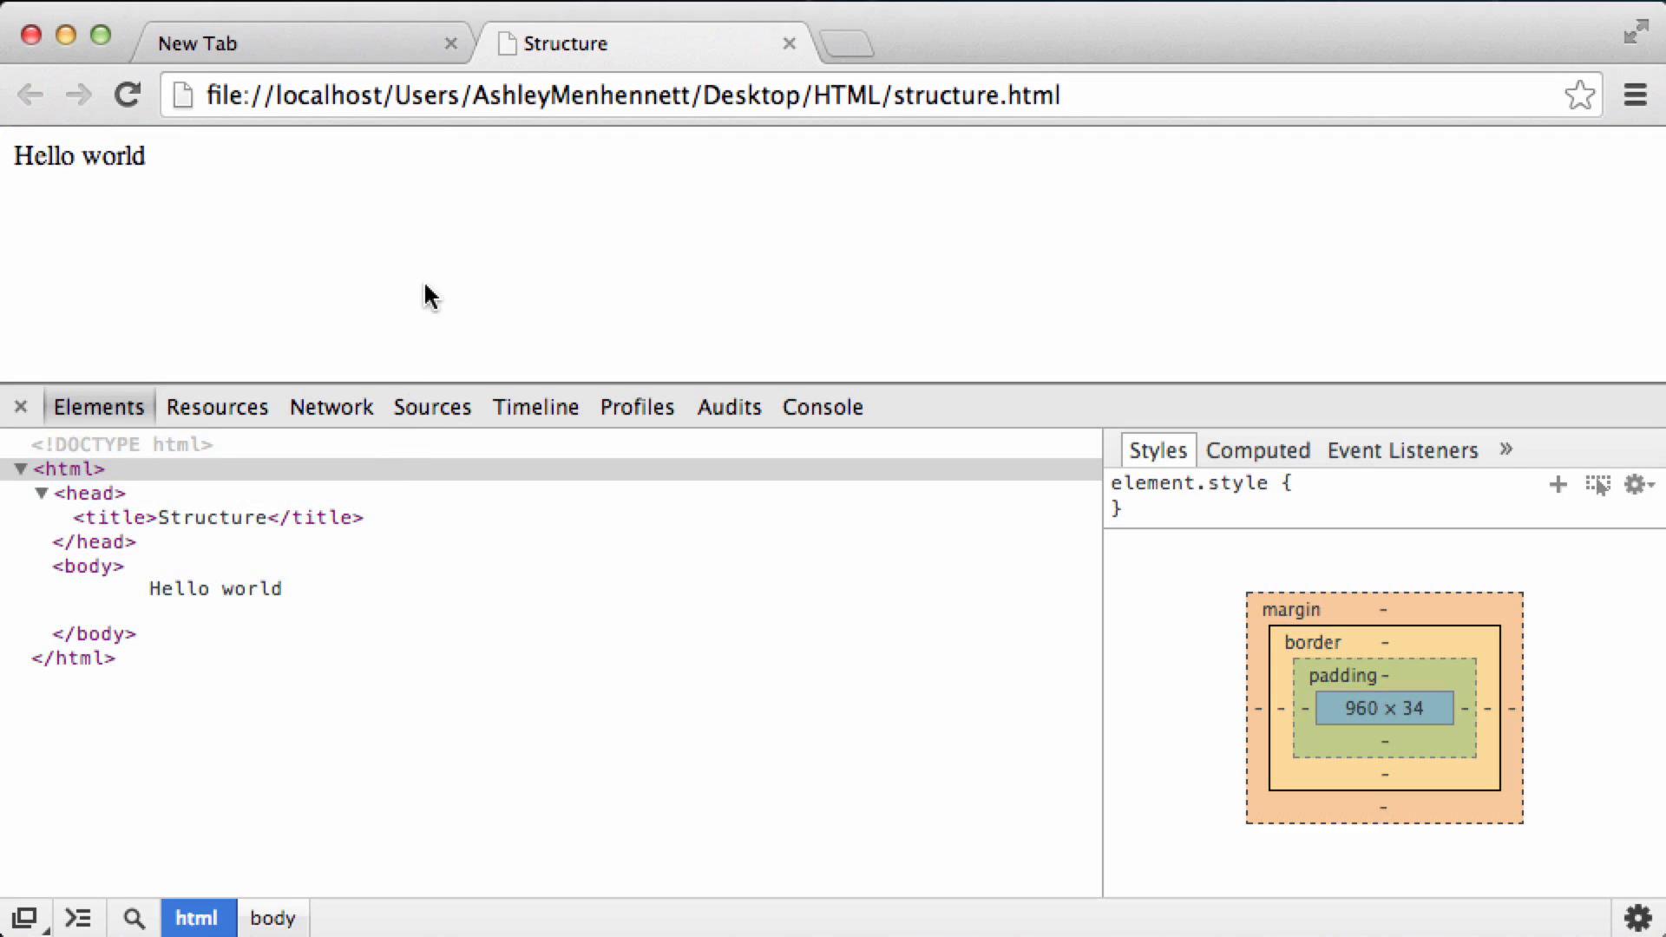
Choose View Page Source from the page's context menu to show the raw HTML.
right_click(427, 295)
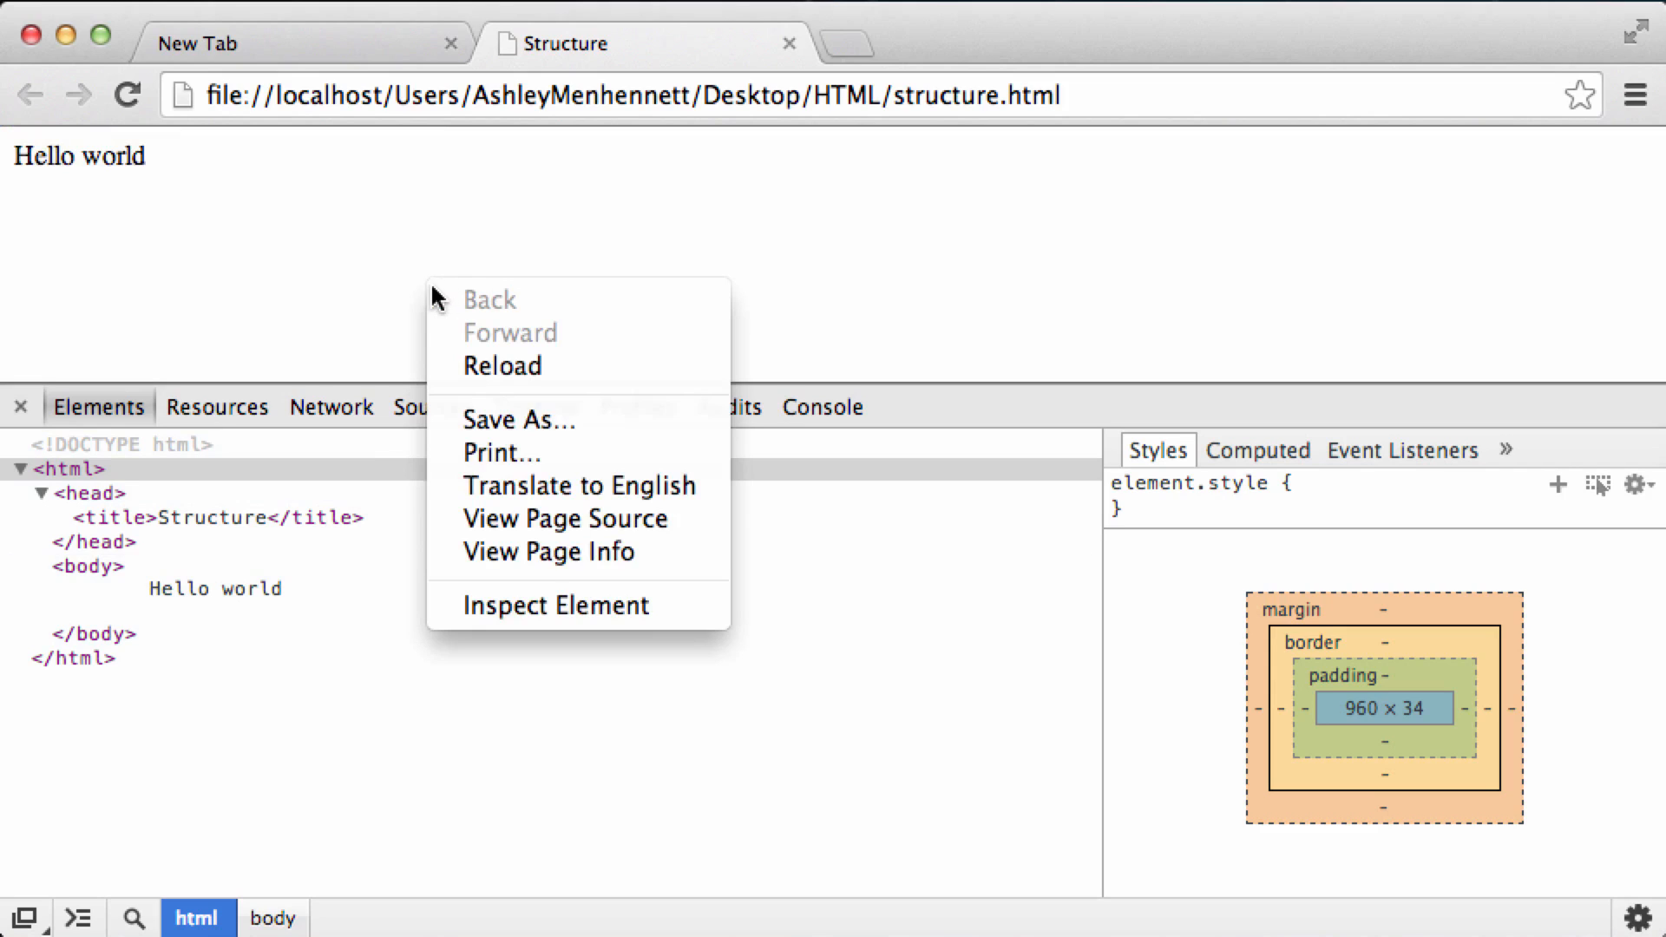
mouse_move(517, 519)
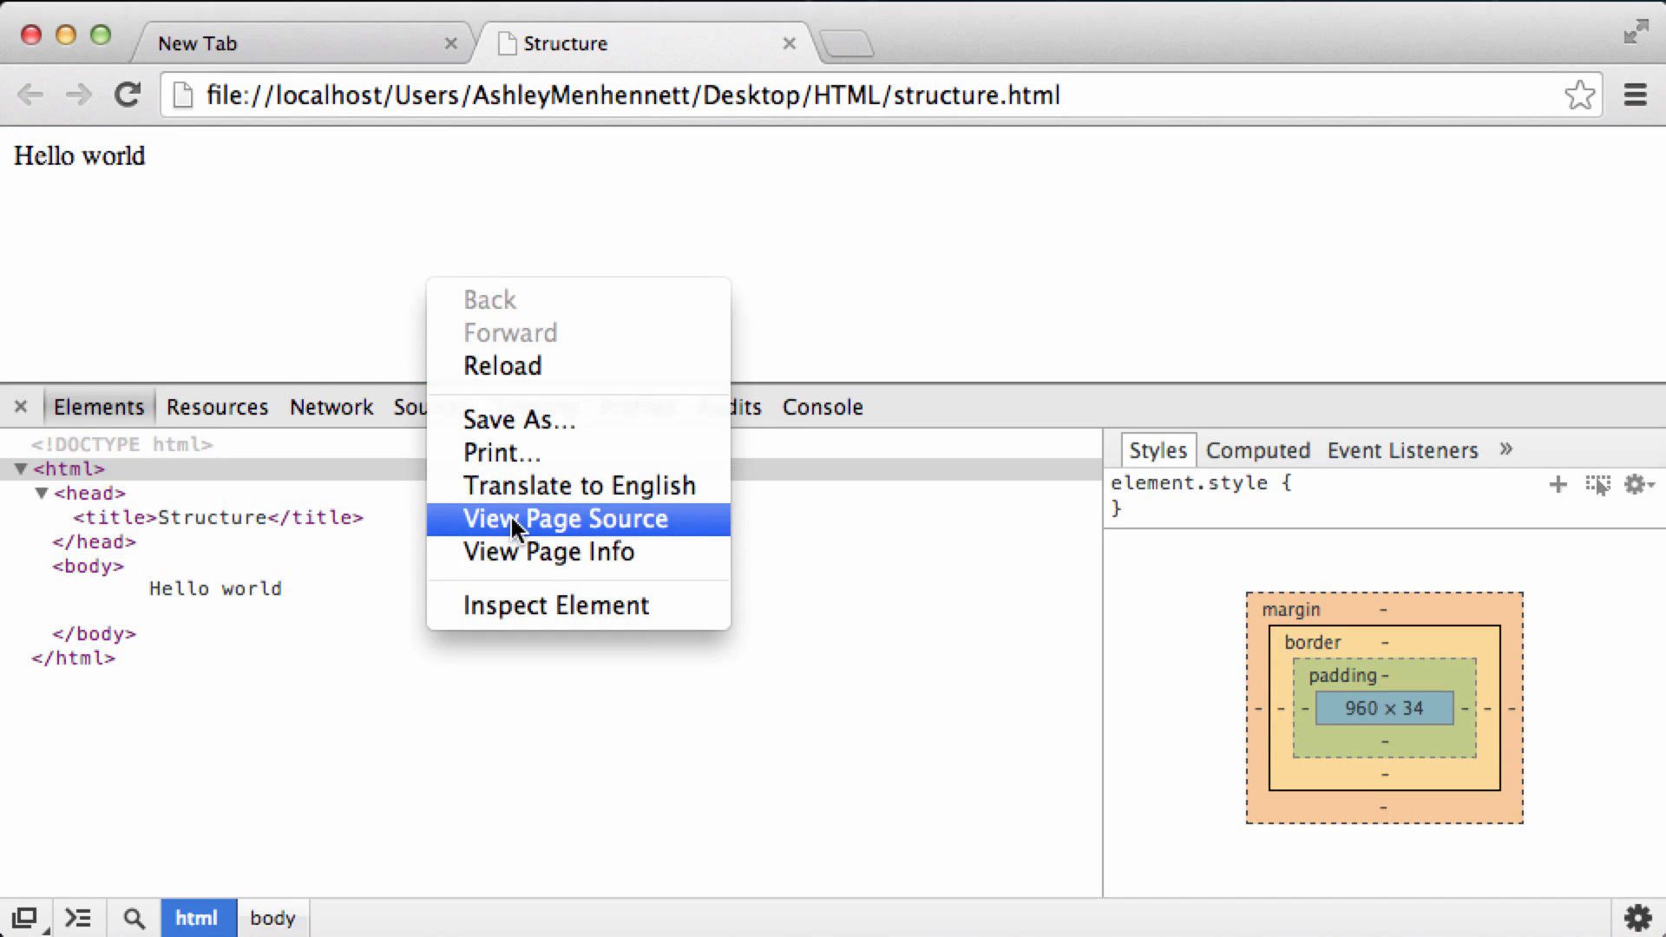
click(569, 519)
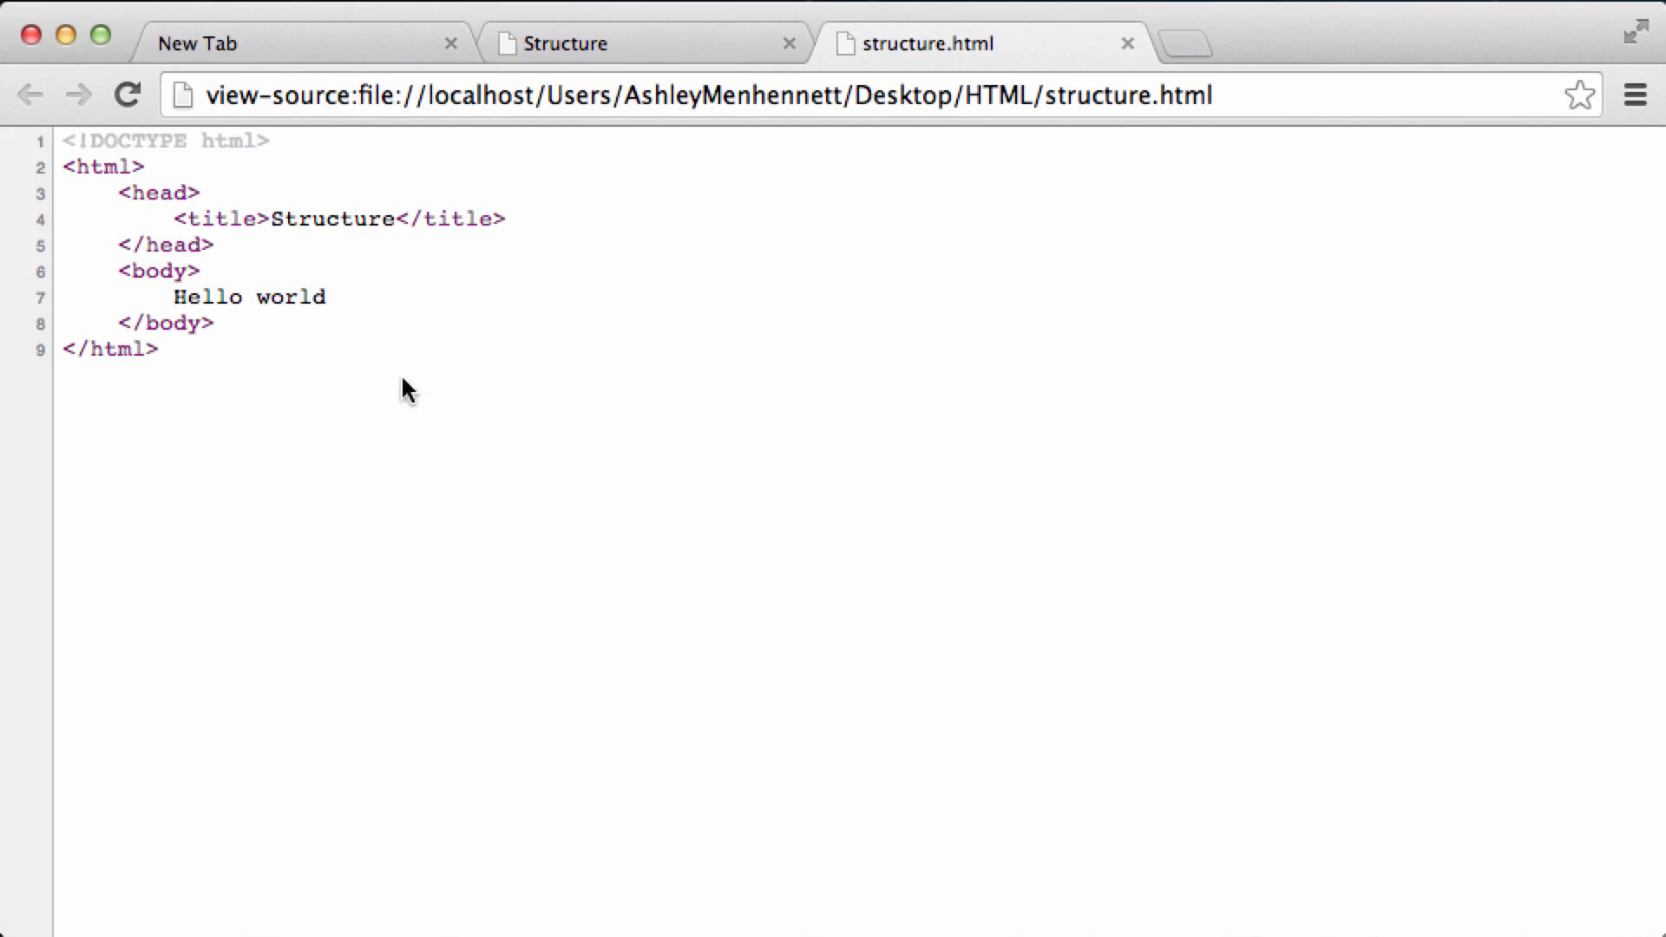
mouse_move(250, 212)
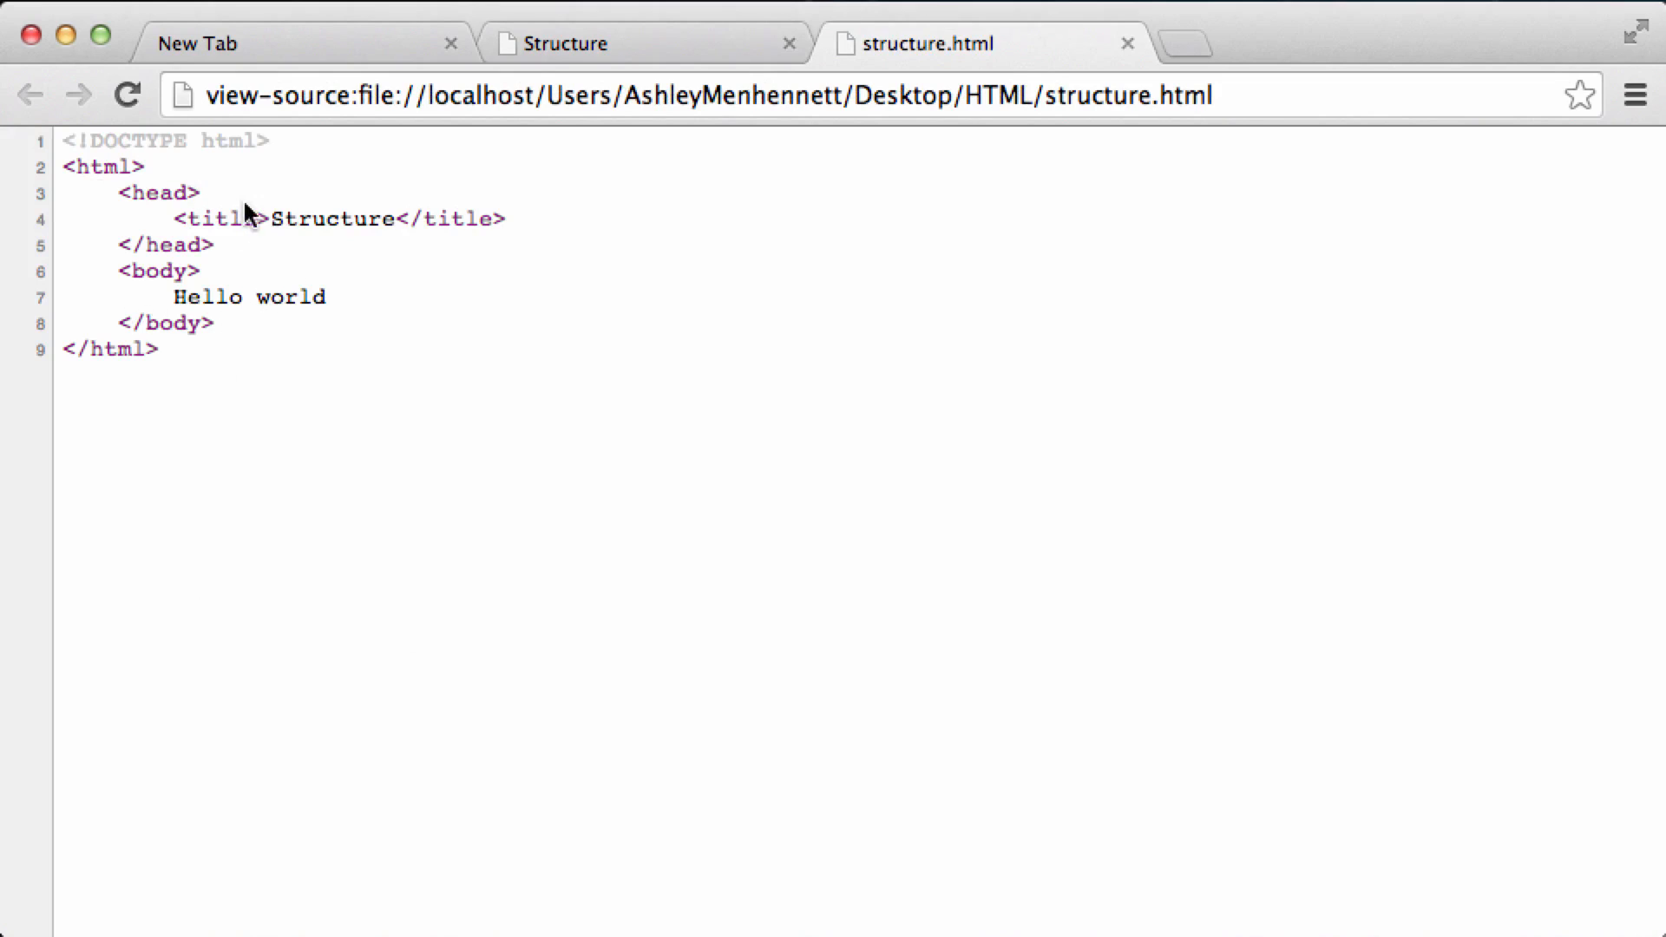